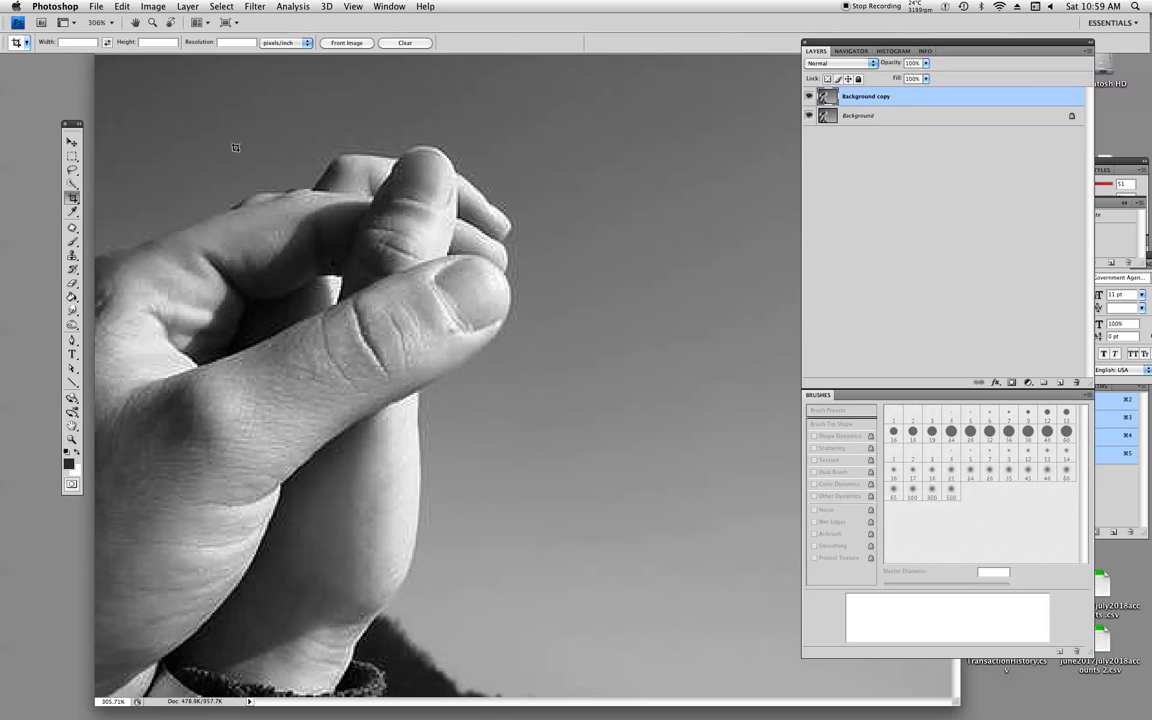
pyautogui.moveTo(770, 152)
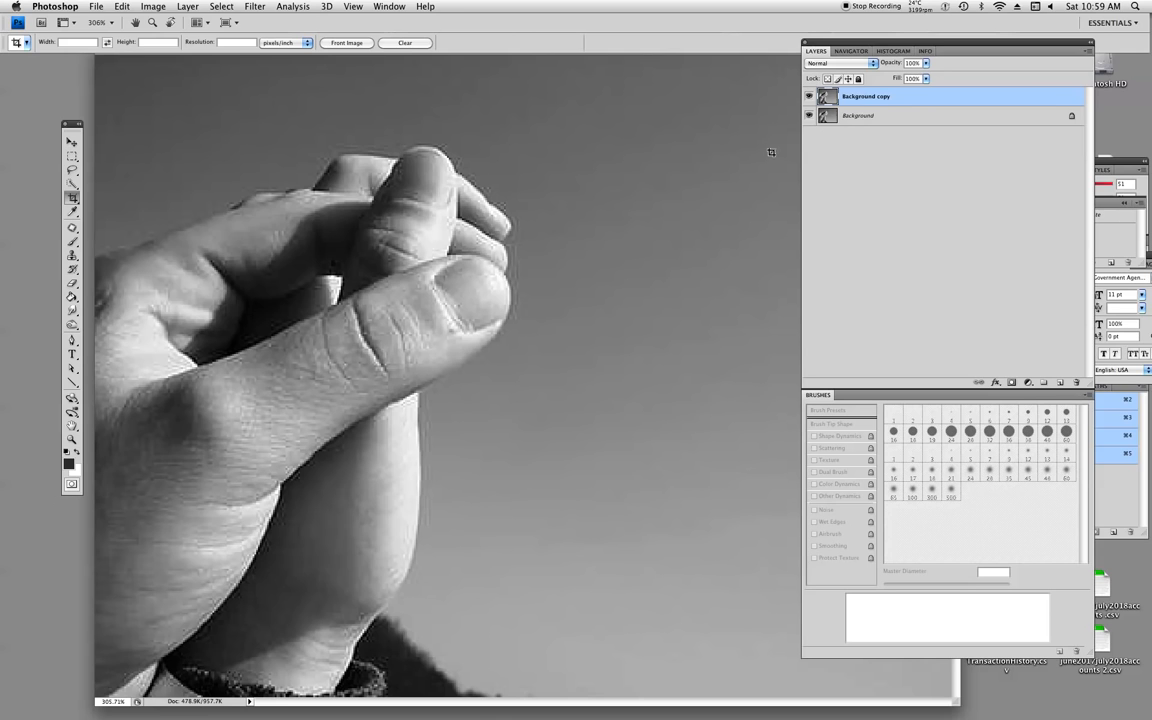
pyautogui.moveTo(858, 96)
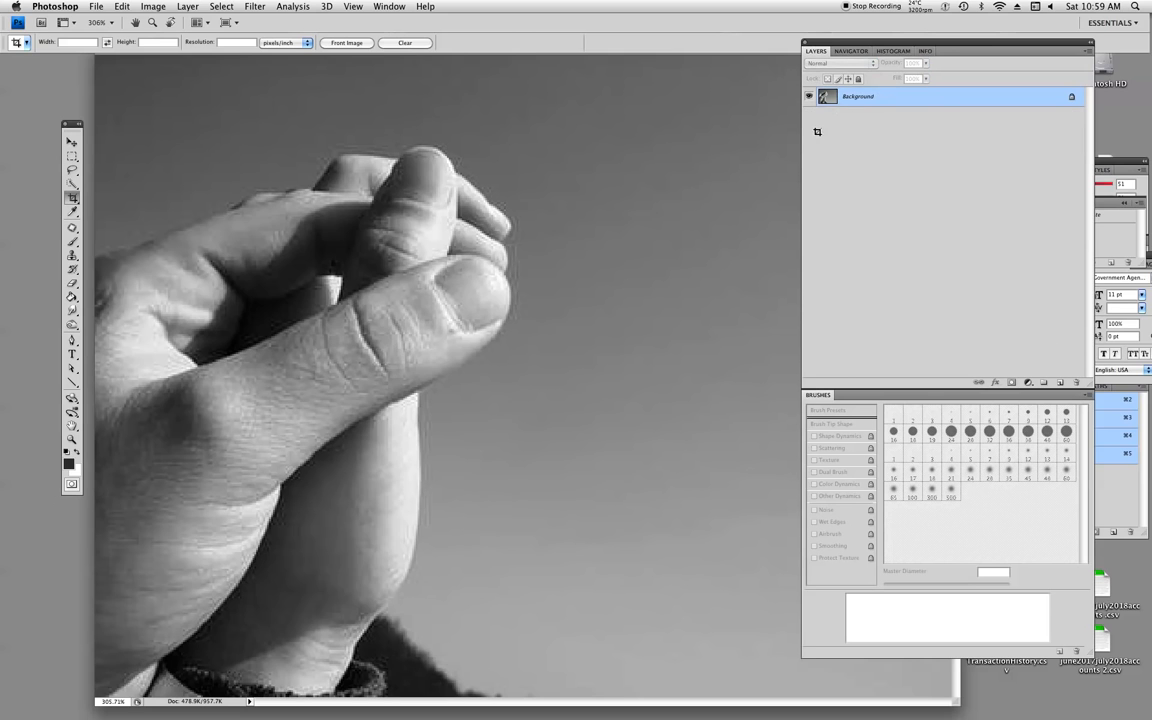
# Duplicate the Background layer so a 'Background copy' sits above the original.
pyautogui.rightClick(858, 96)
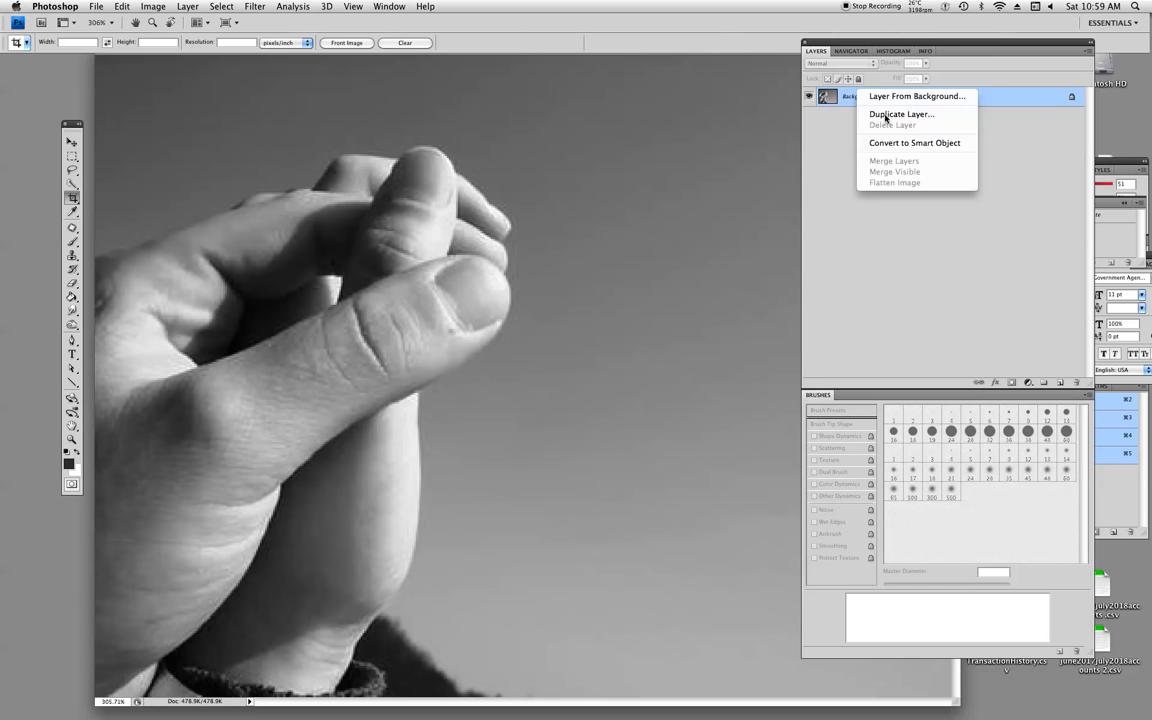
pyautogui.click(900, 114)
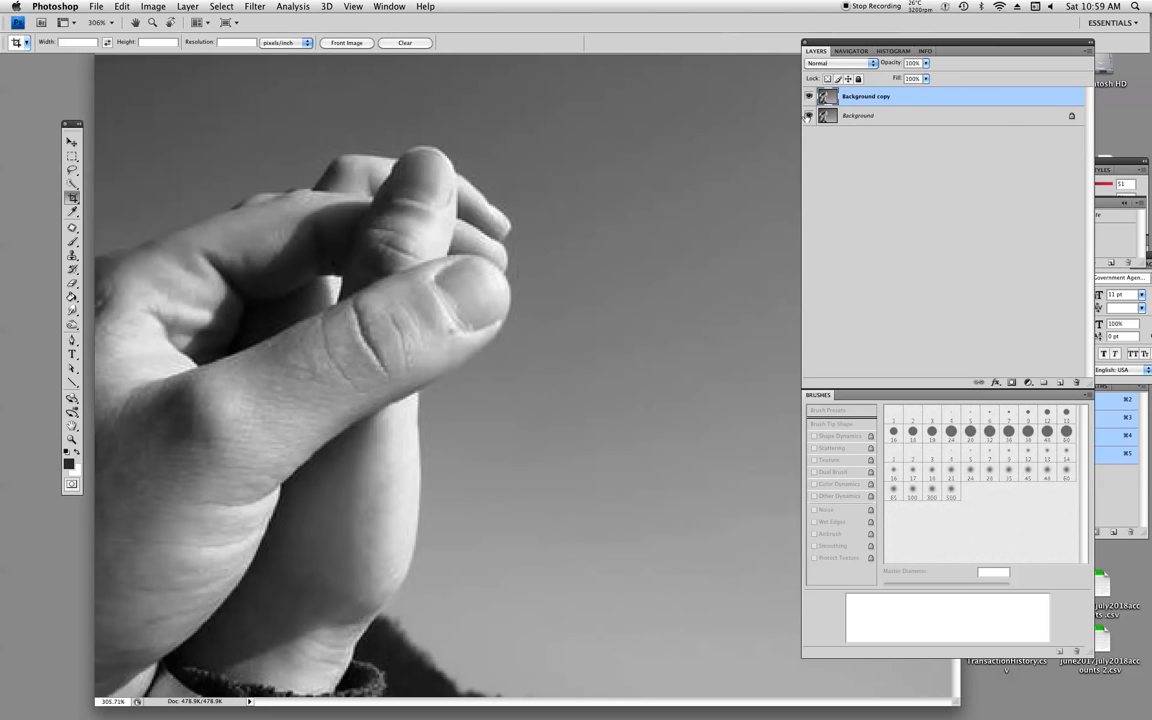
pyautogui.click(808, 114)
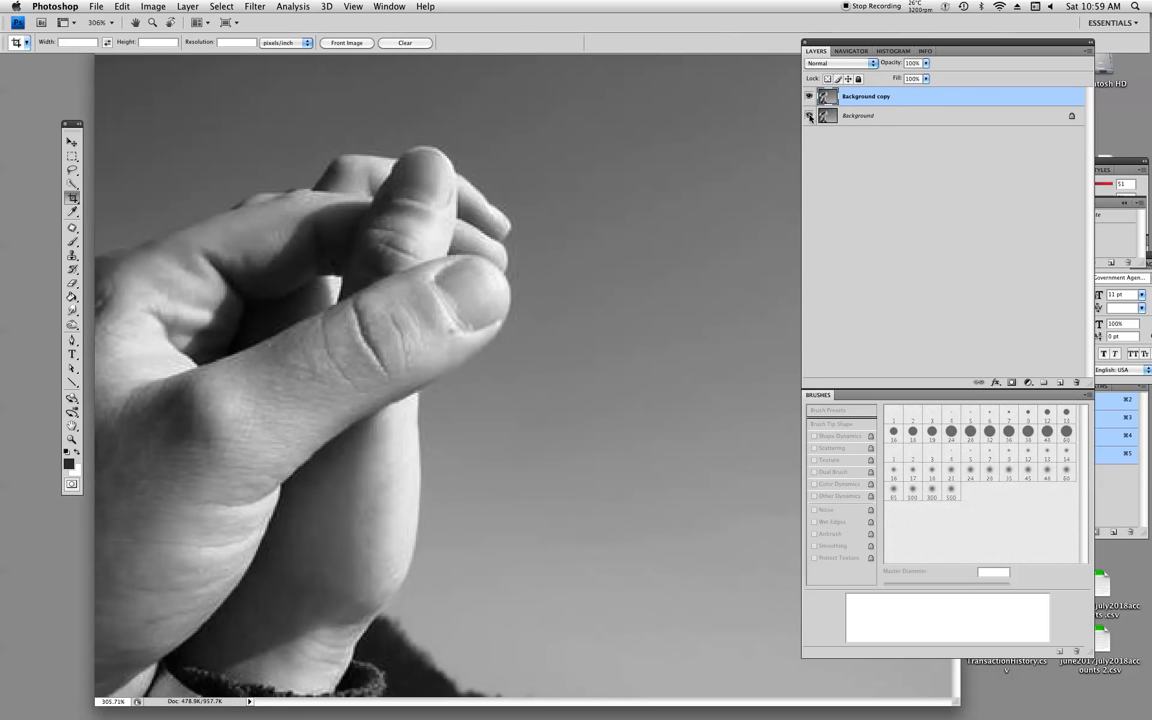
pyautogui.click(808, 114)
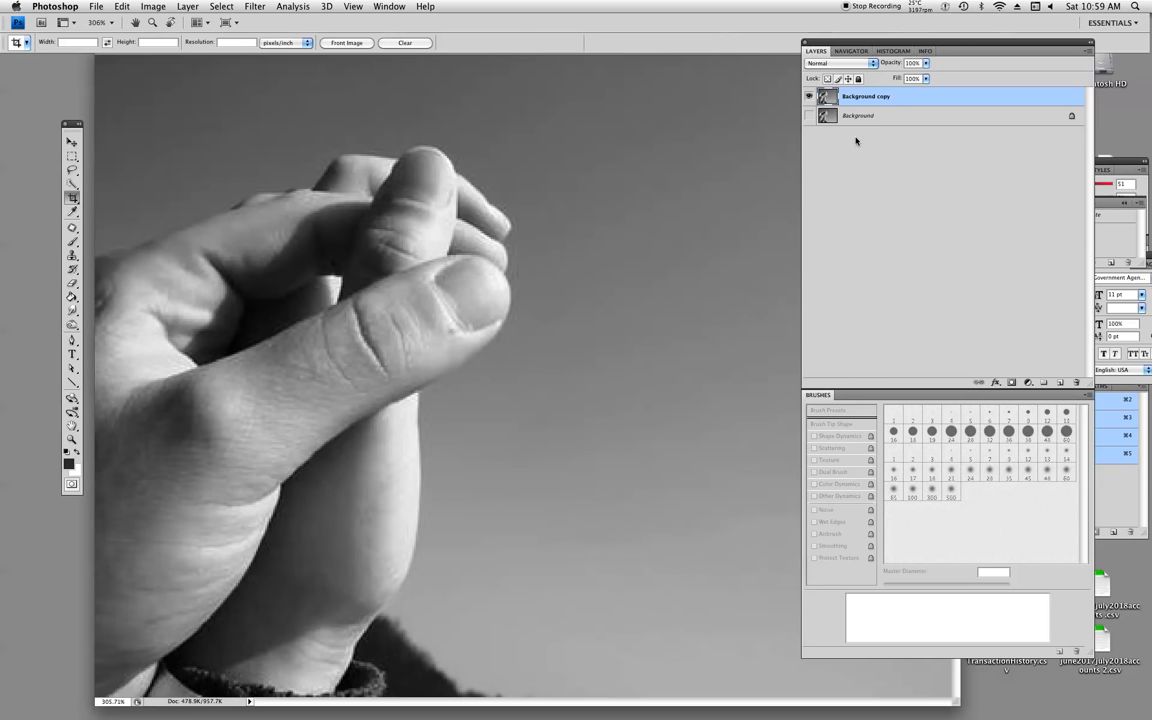
pyautogui.moveTo(734, 224)
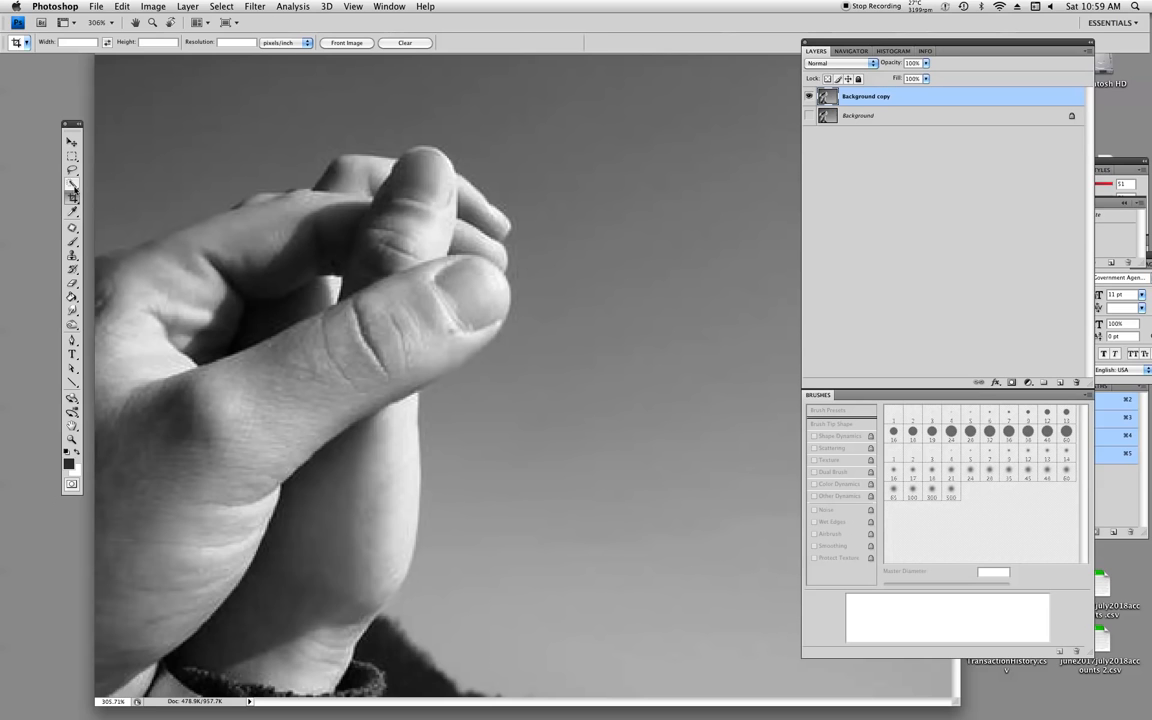
# Switch to the colour-based selection tool slot in the toolbox.
pyautogui.click(72, 184)
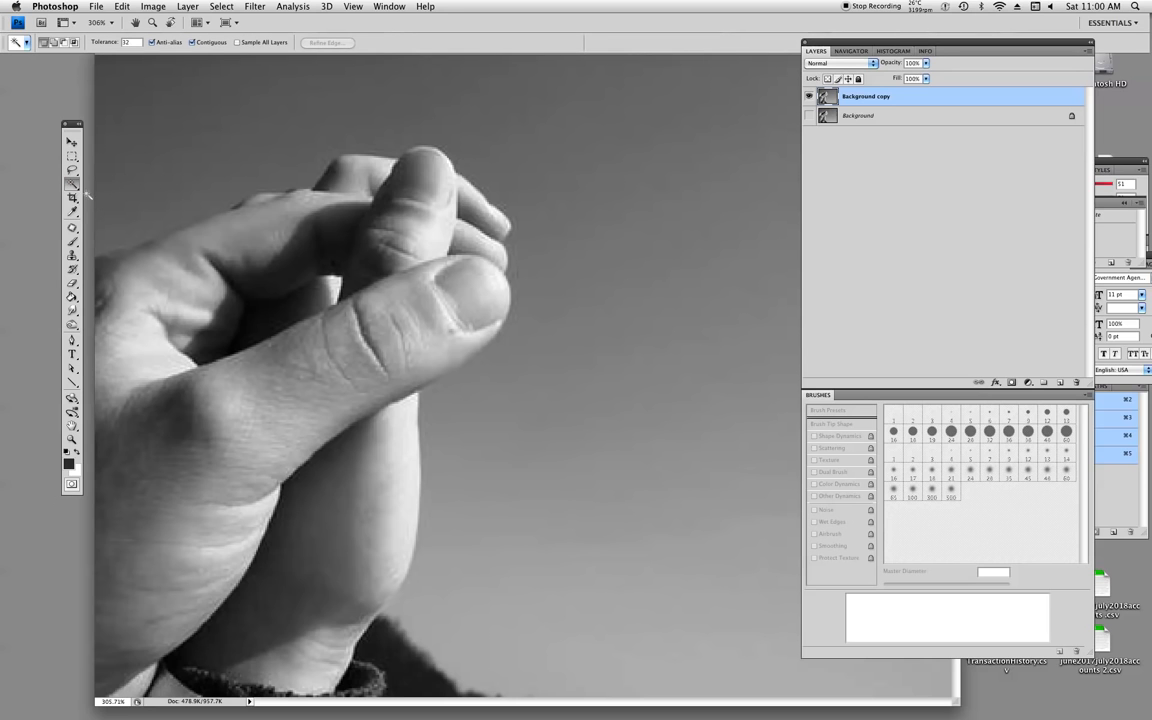
pyautogui.moveTo(300, 140)
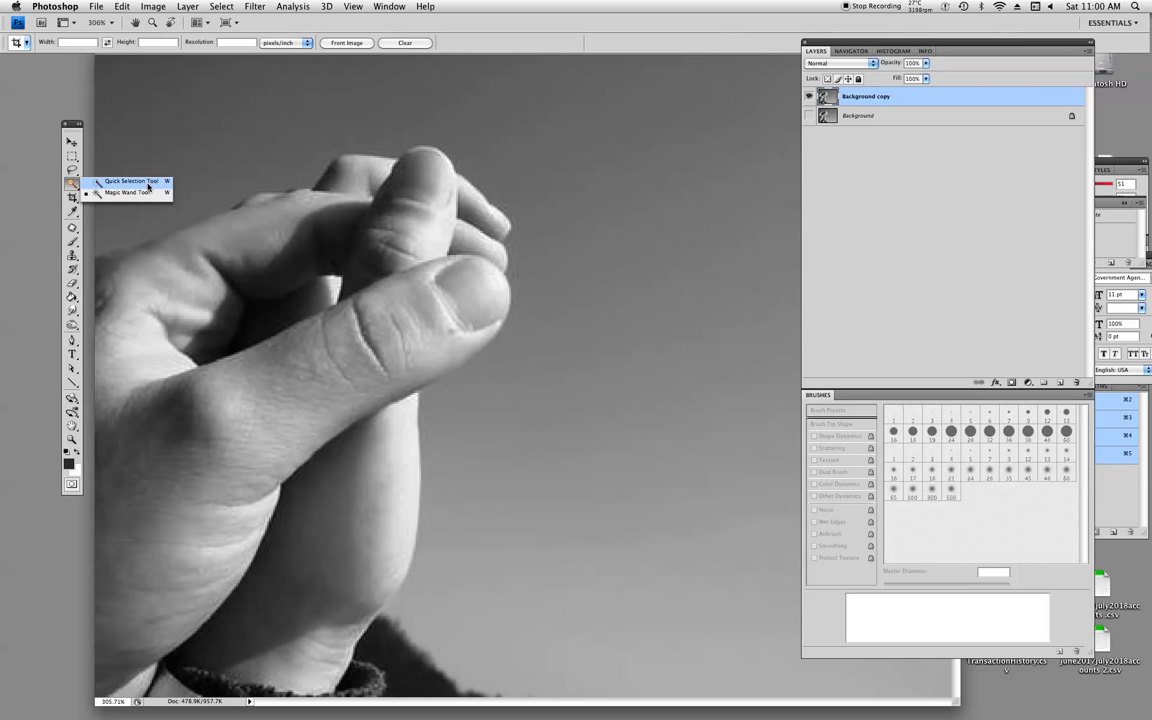
# Select the hand with the Quick Selection Tool and fit the photo back on screen.
pyautogui.click(130, 180)
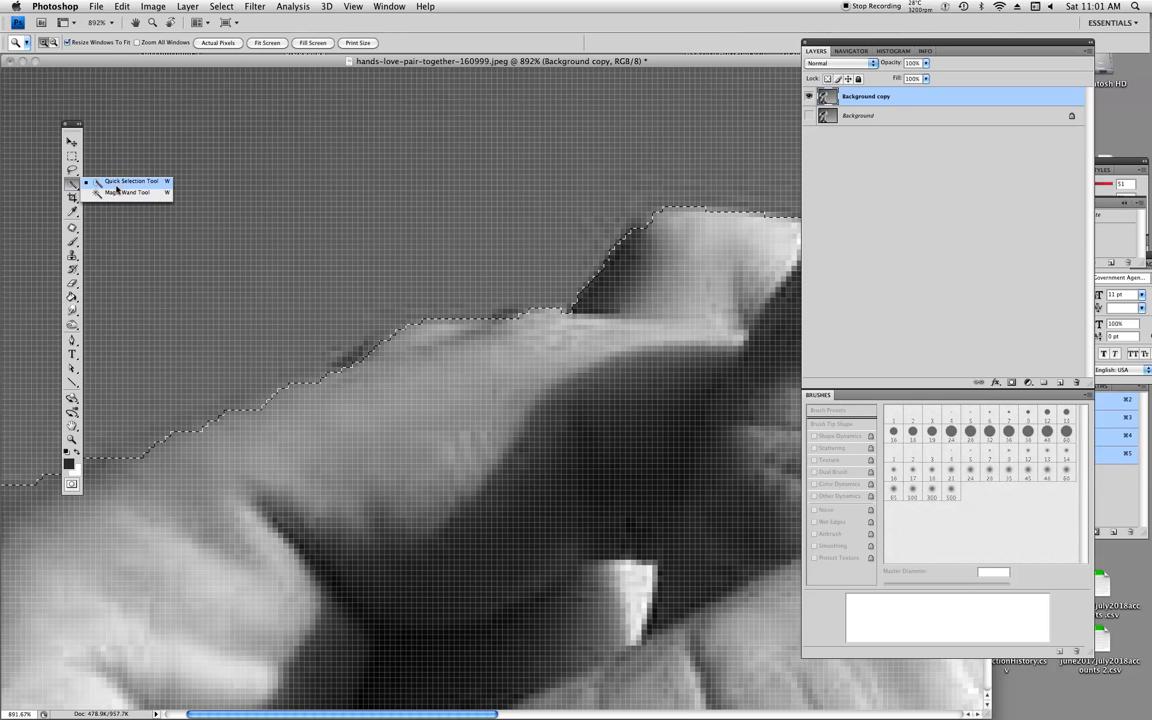
pyautogui.click(132, 180)
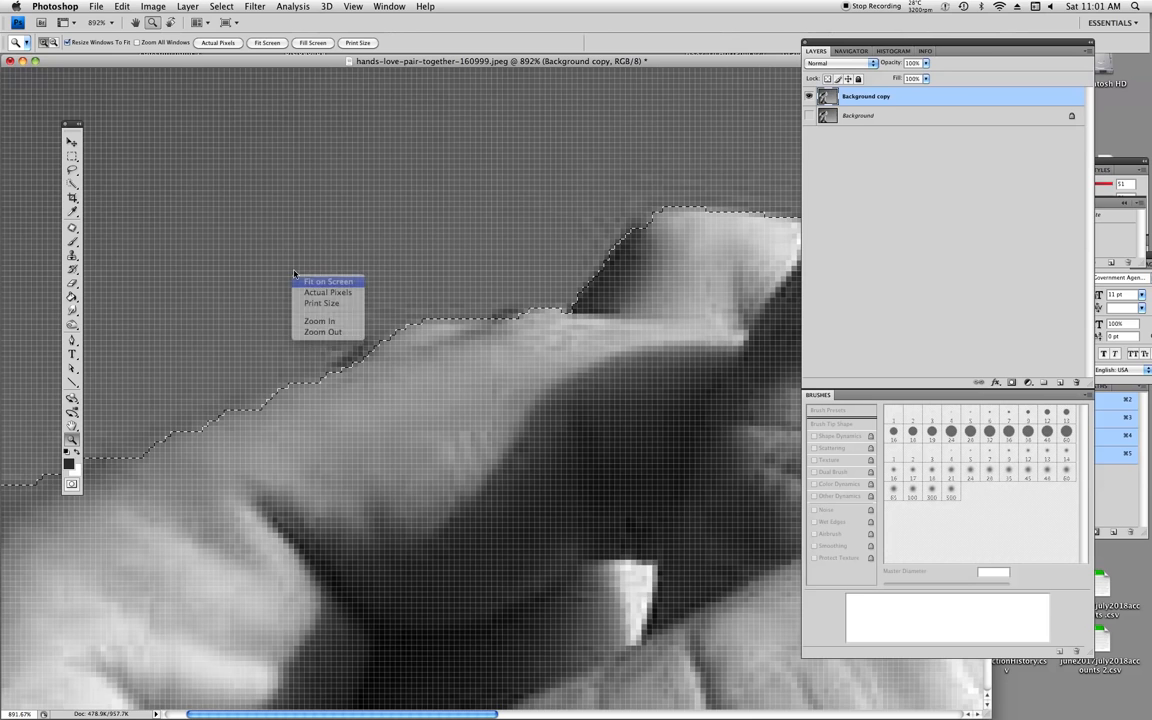
pyautogui.click(328, 280)
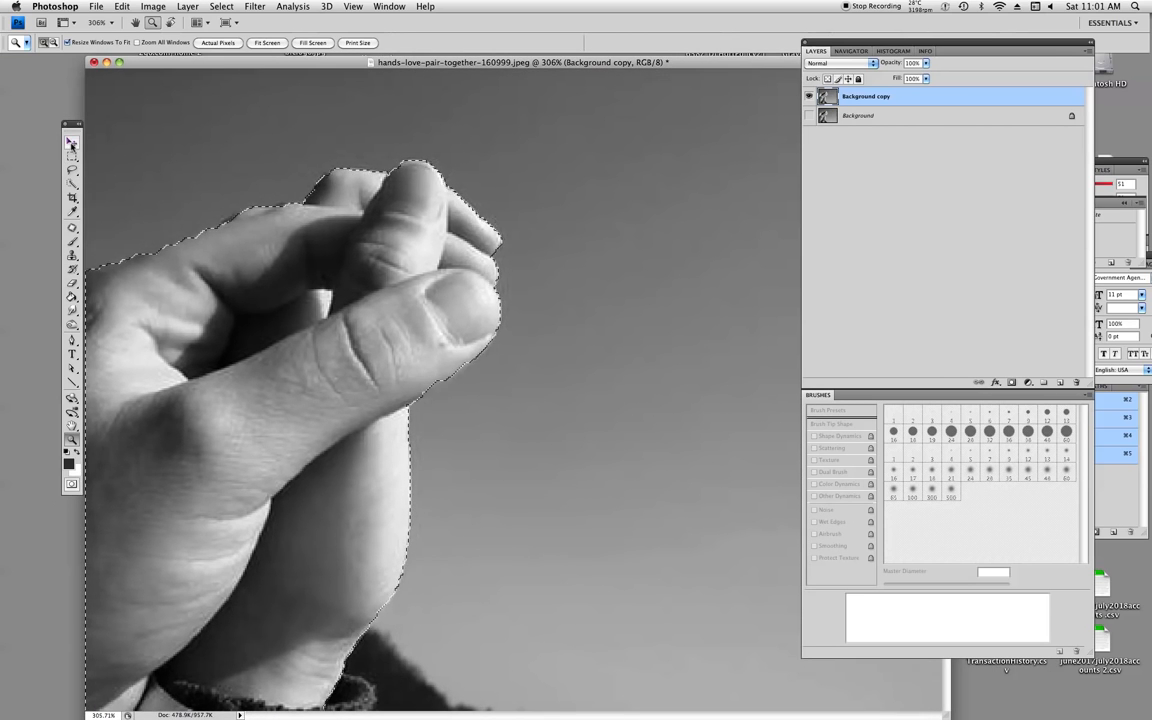
# Switch to the Move tool with the hand isolated on Layer 1.
pyautogui.click(72, 160)
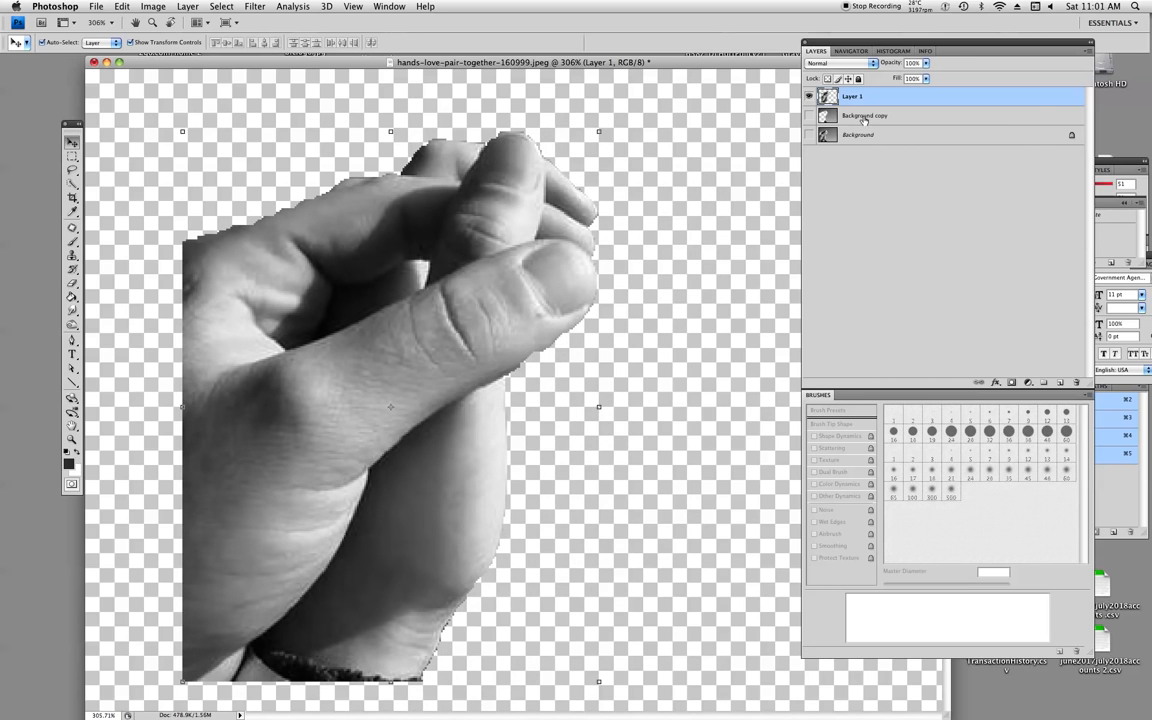
# Create Layer 2 above Background copy, fill it solid red, and reselect the hand layer.
pyautogui.click(864, 114)
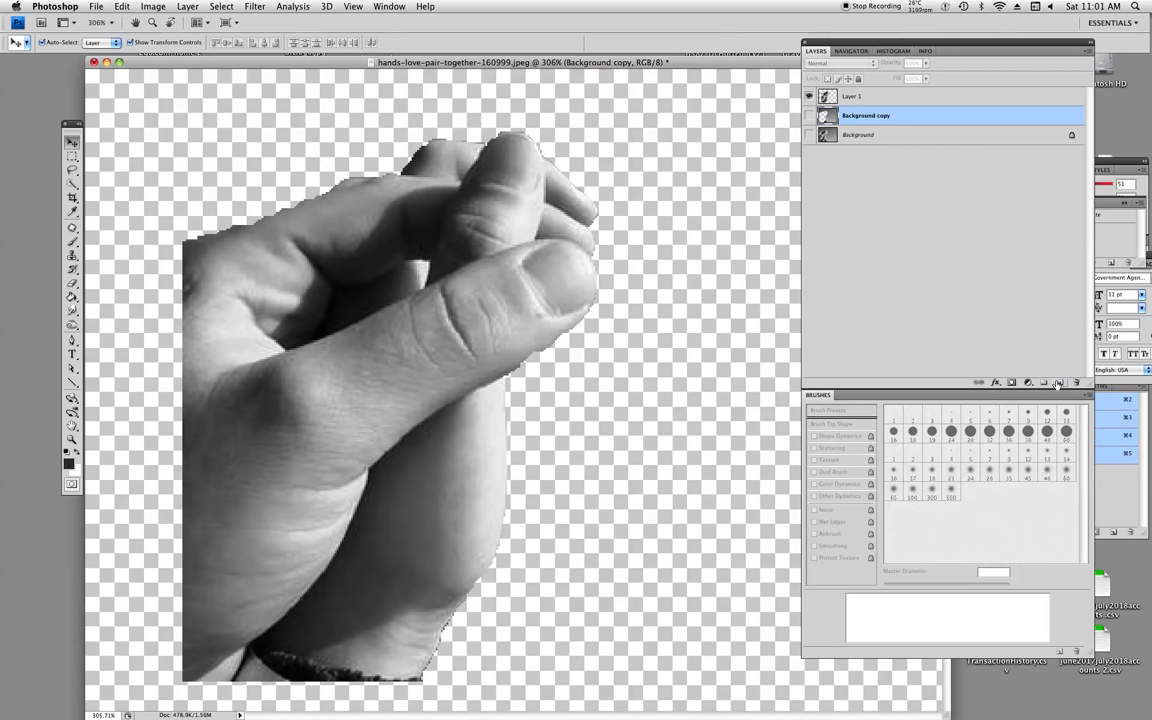
pyautogui.click(1058, 384)
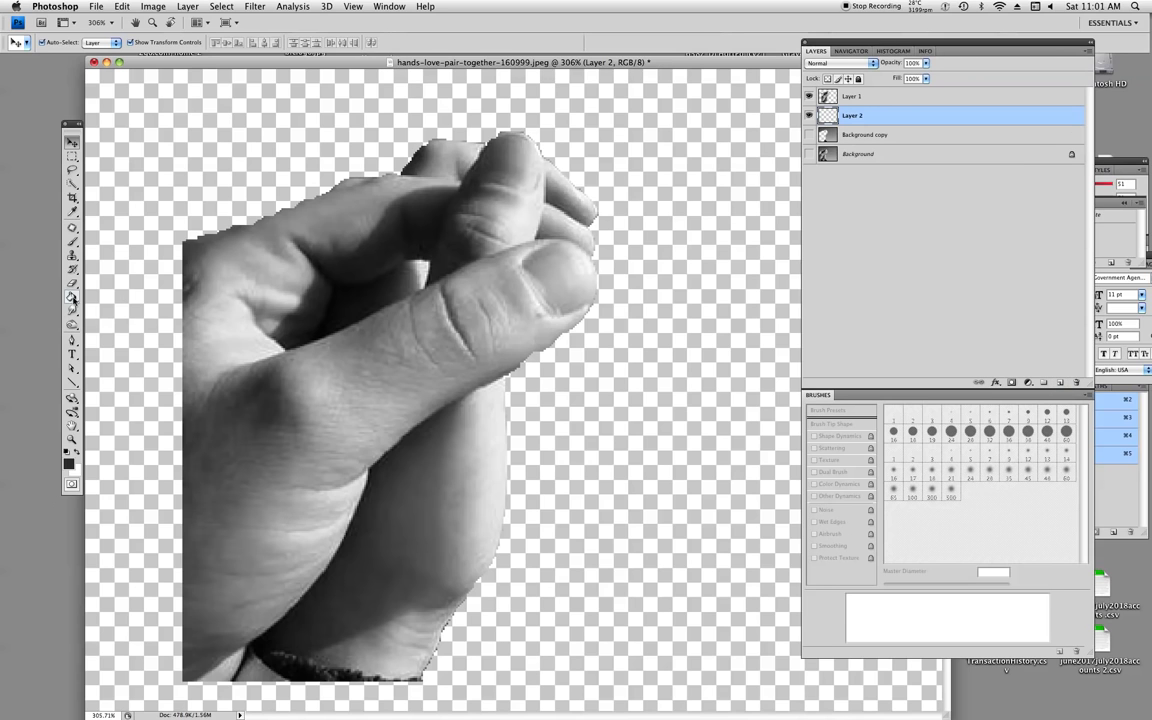
pyautogui.click(72, 298)
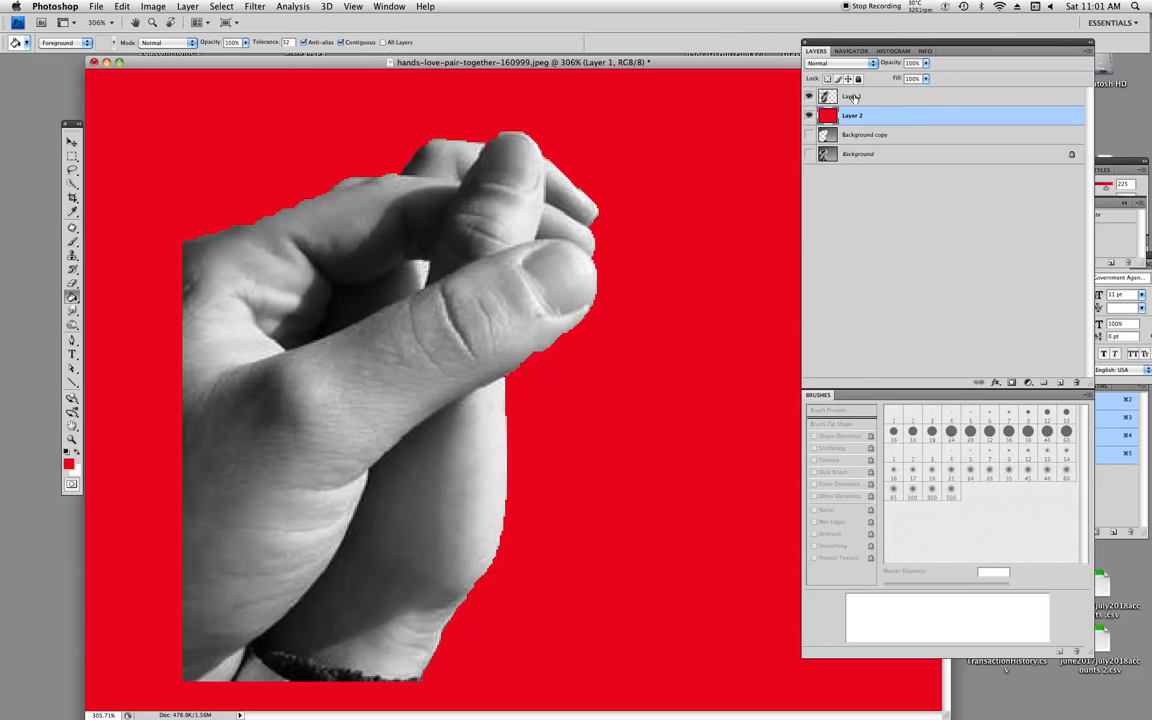
pyautogui.click(880, 96)
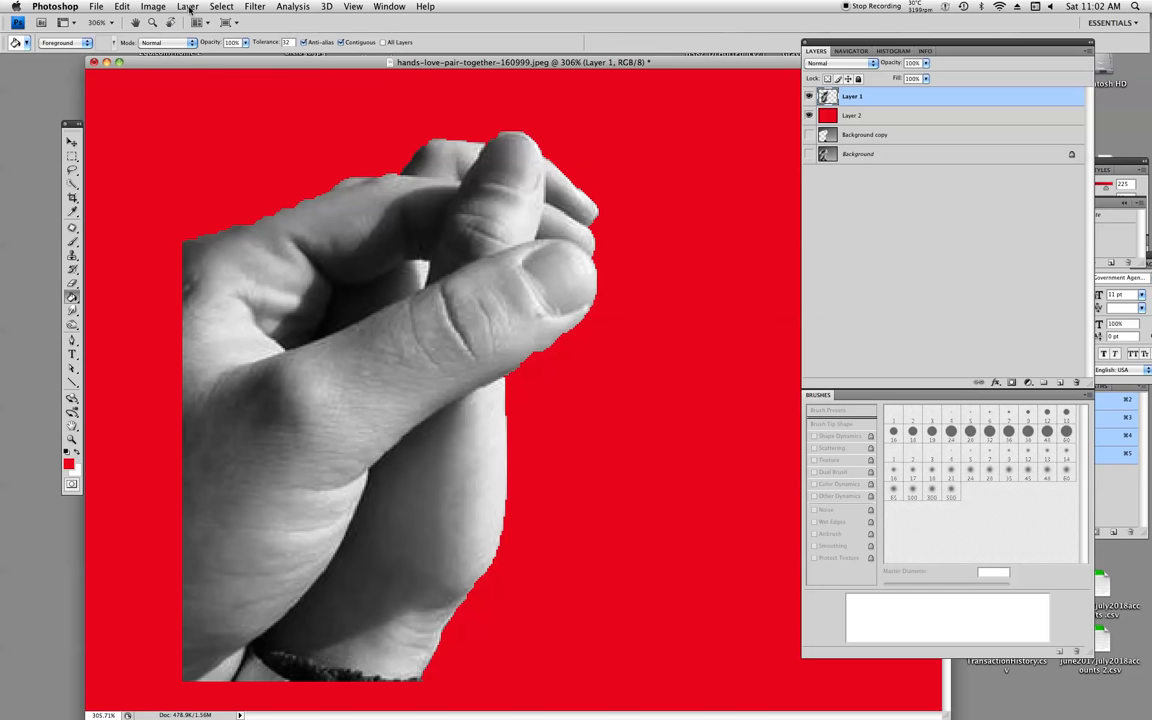
# Add a Stroke layer style to the hand layer and set its colour to white.
pyautogui.click(188, 6)
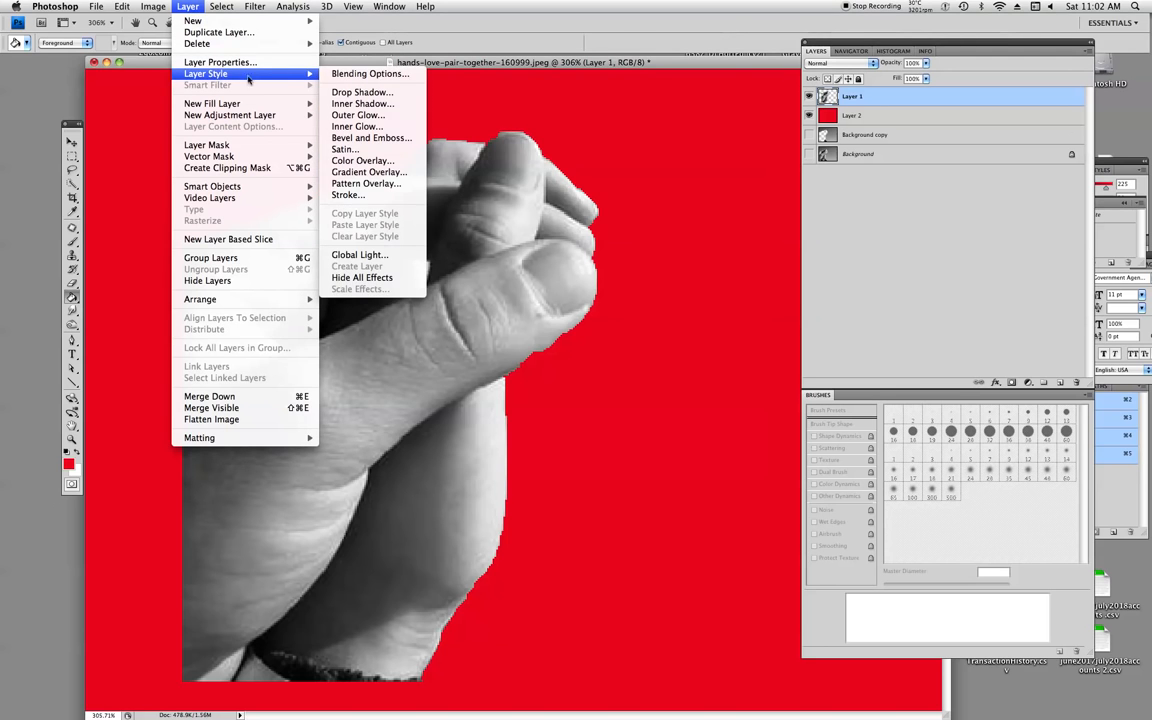
pyautogui.moveTo(348, 196)
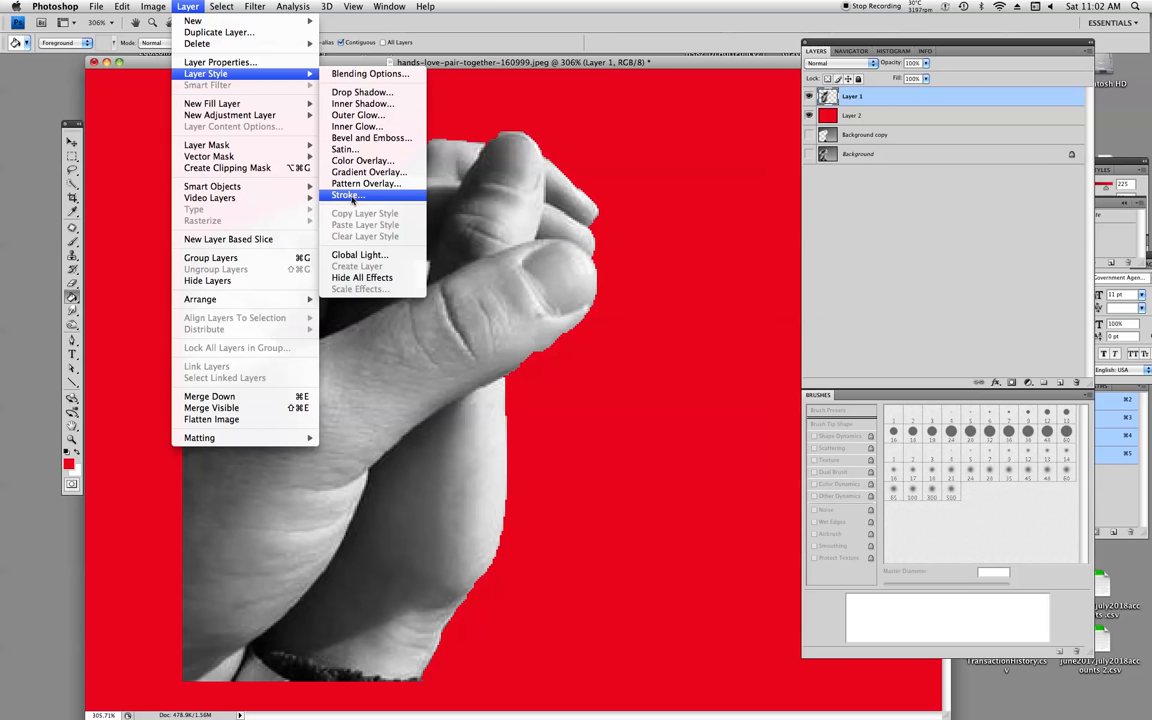
pyautogui.click(344, 196)
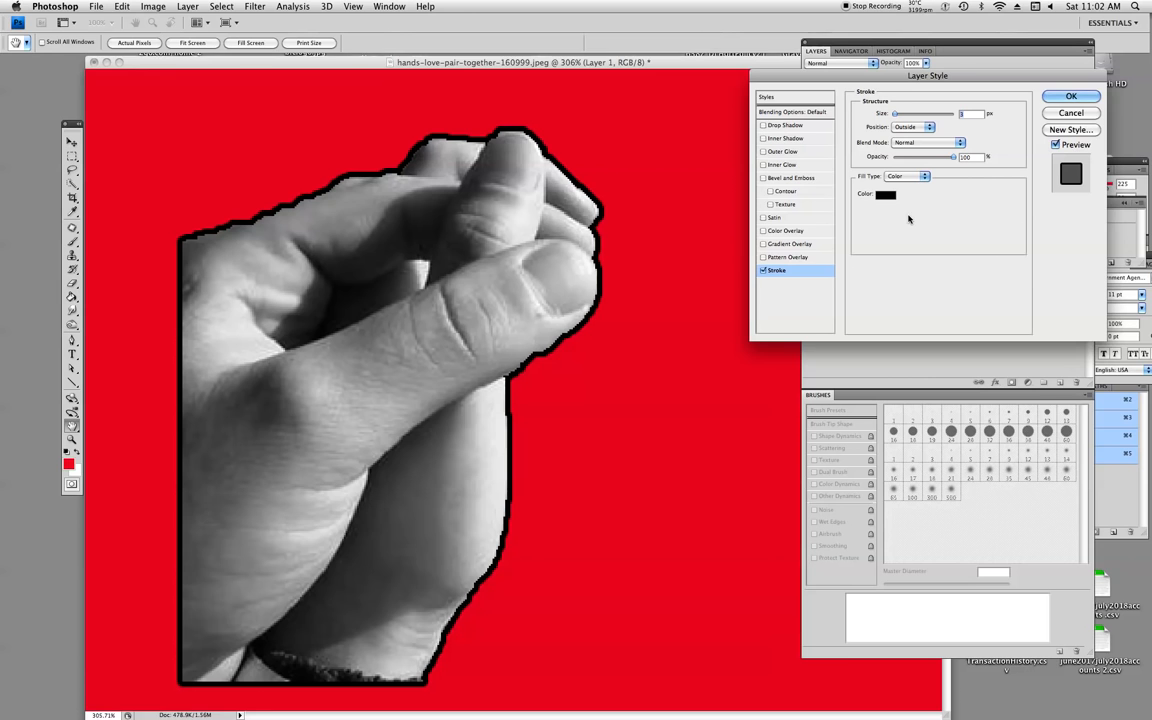
pyautogui.moveTo(886, 206)
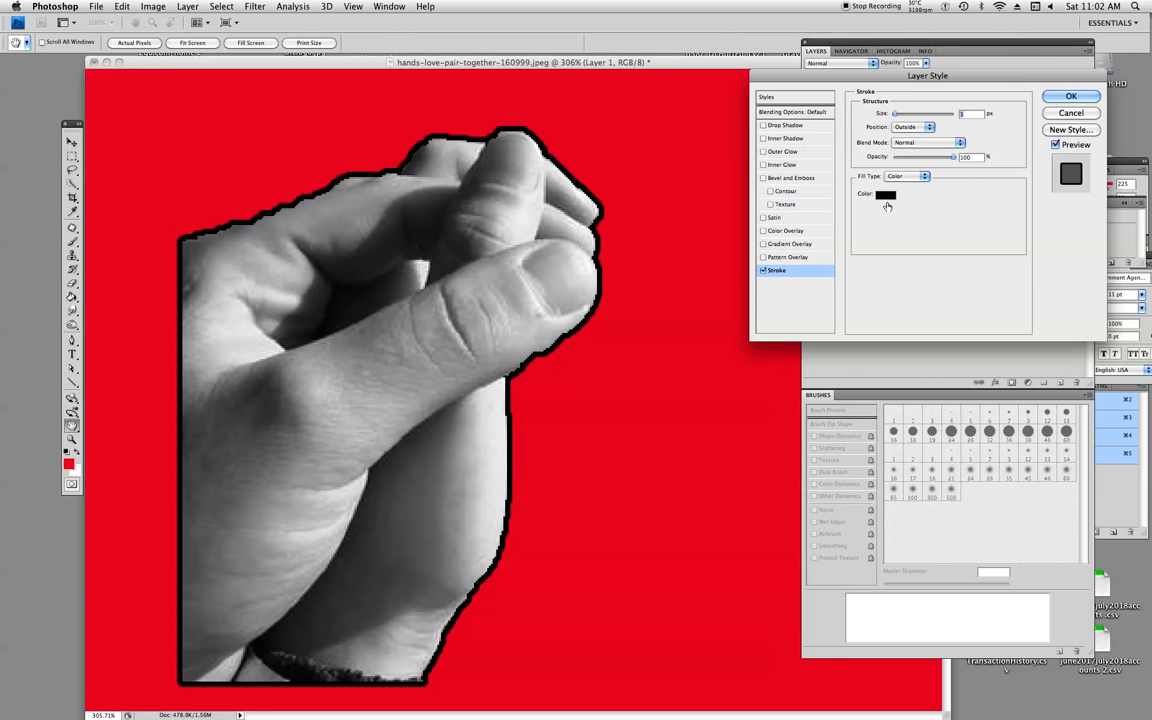
pyautogui.click(884, 194)
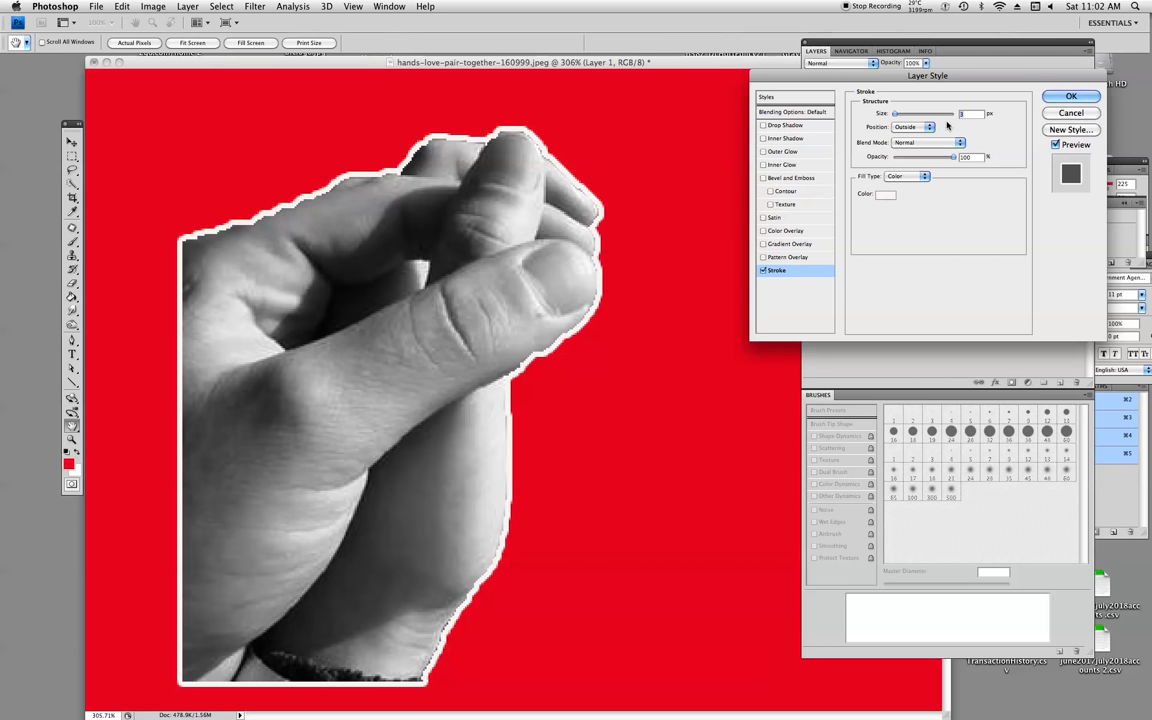
pyautogui.moveTo(902, 120)
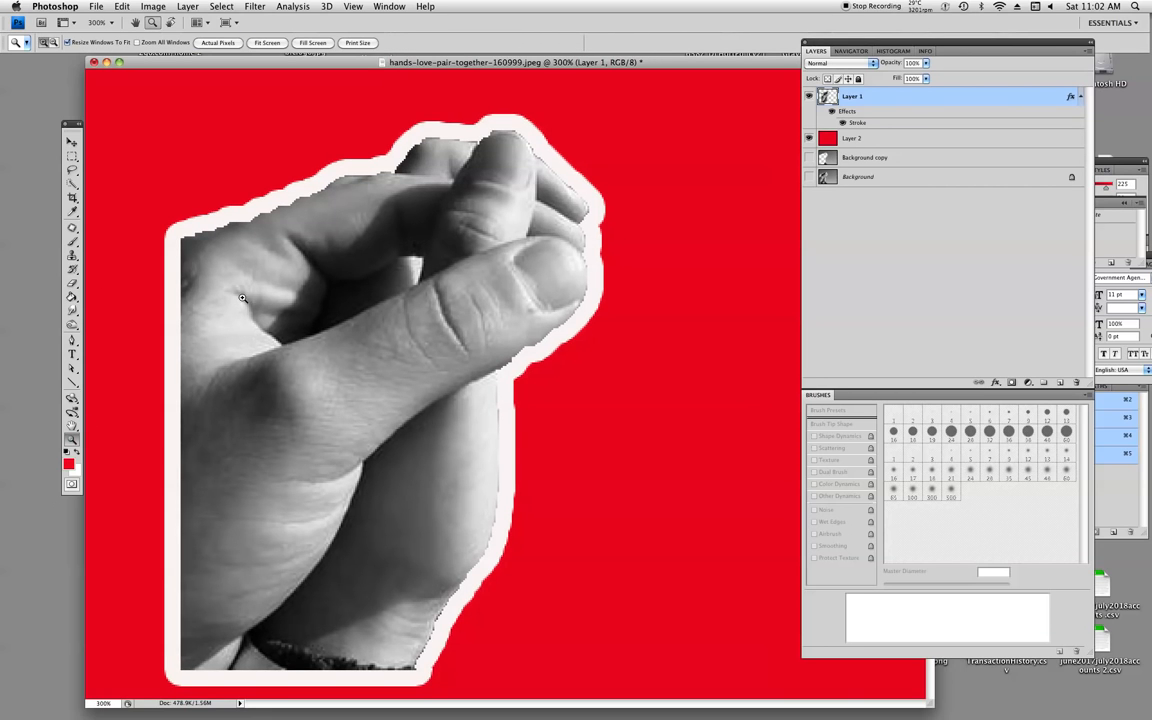
pyautogui.moveTo(680, 170)
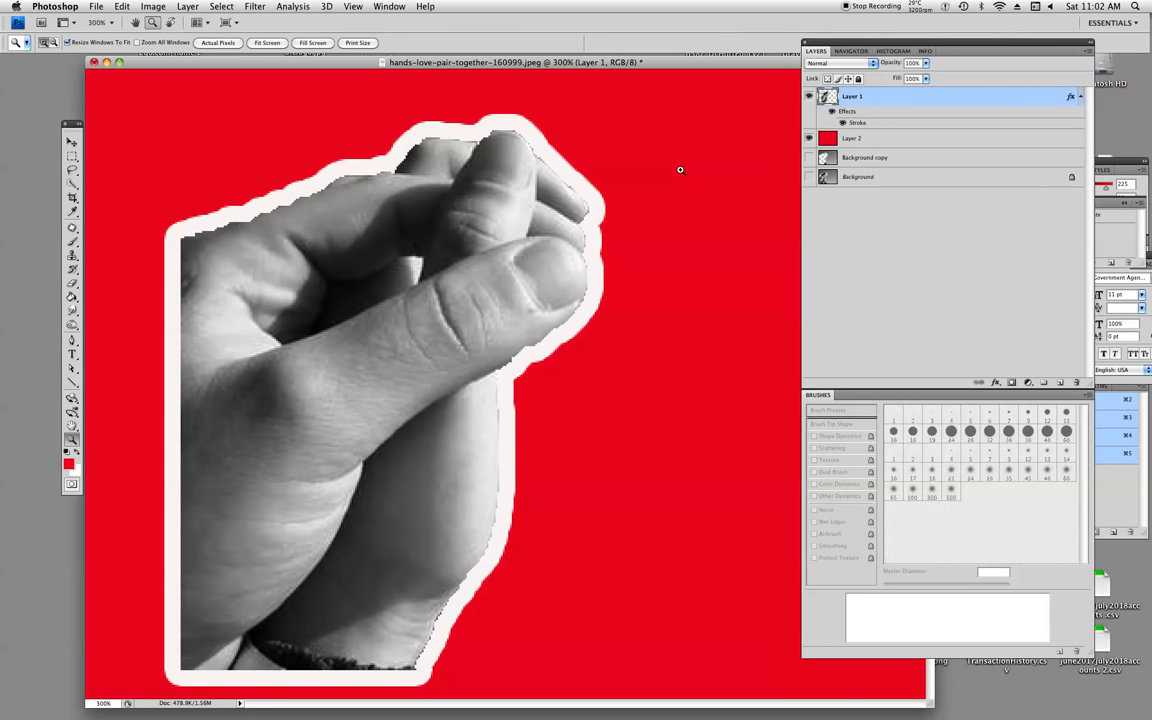